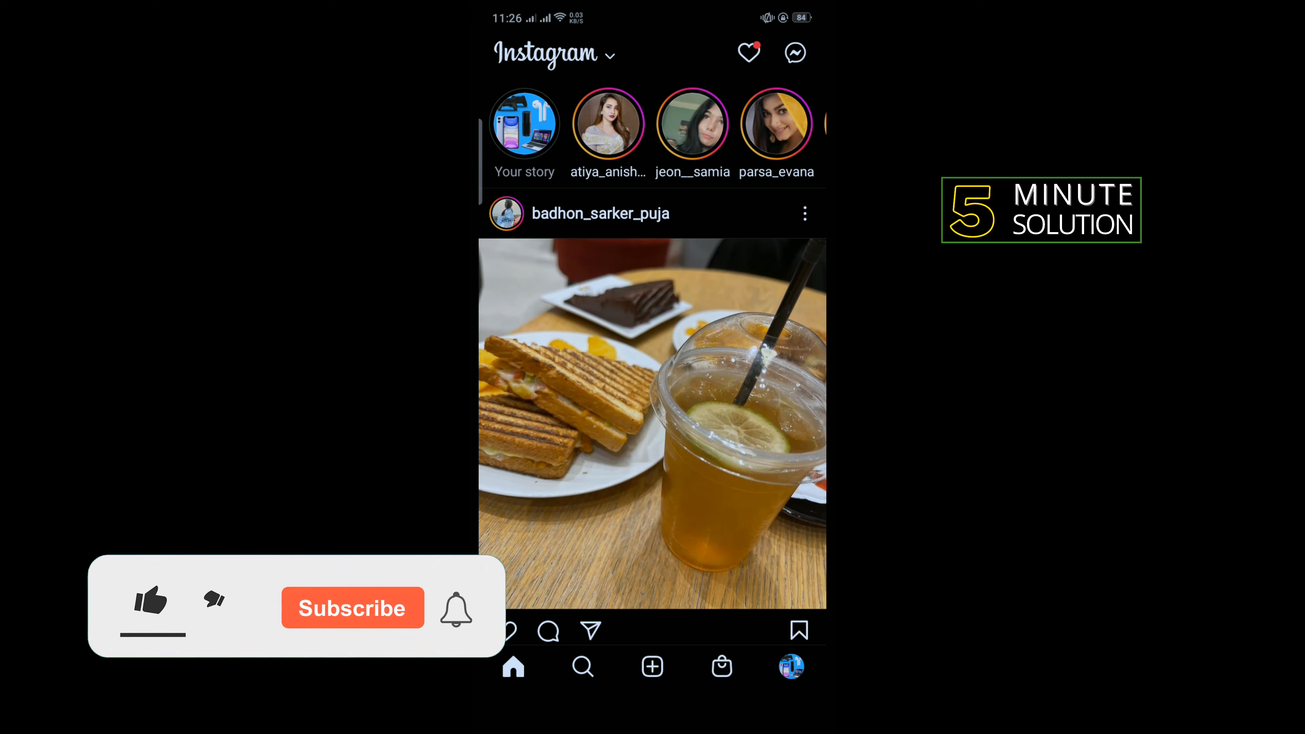
# Step: Start a new post from the + button and switch to the REEL camera mode
pyautogui.click(150, 600)
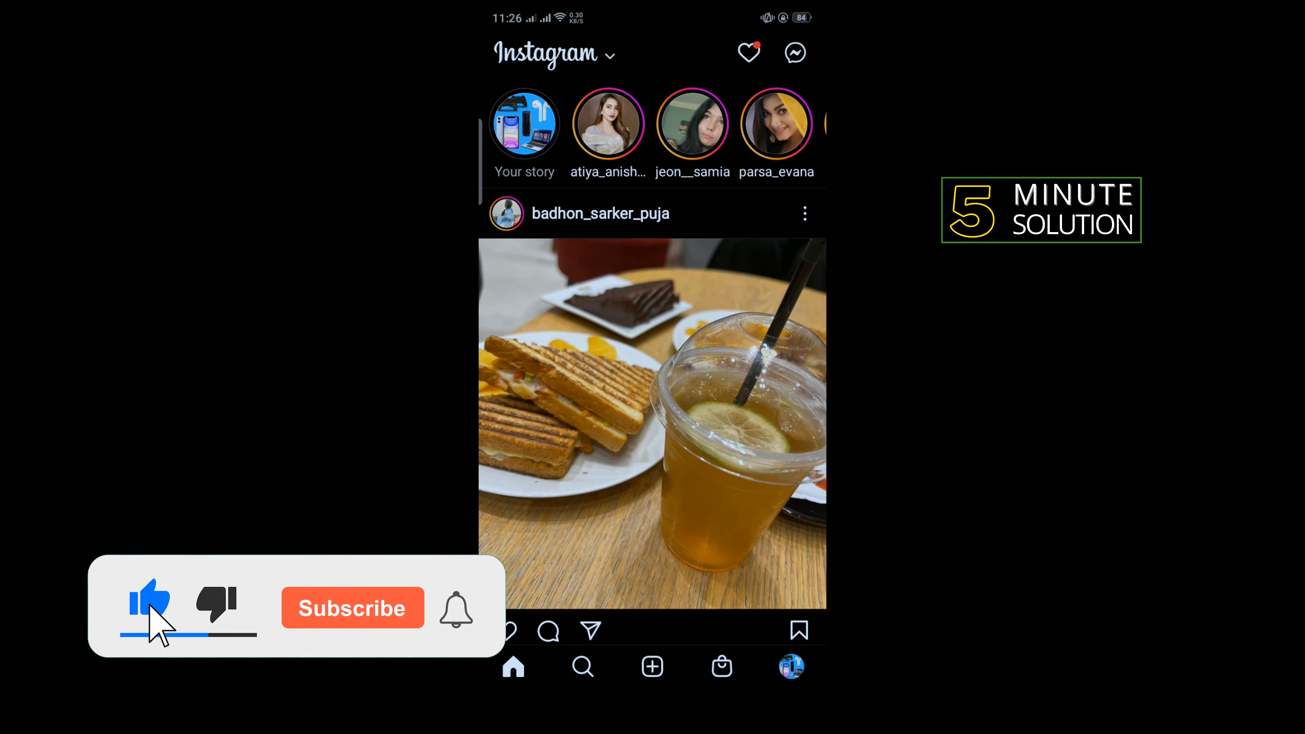
pyautogui.click(352, 608)
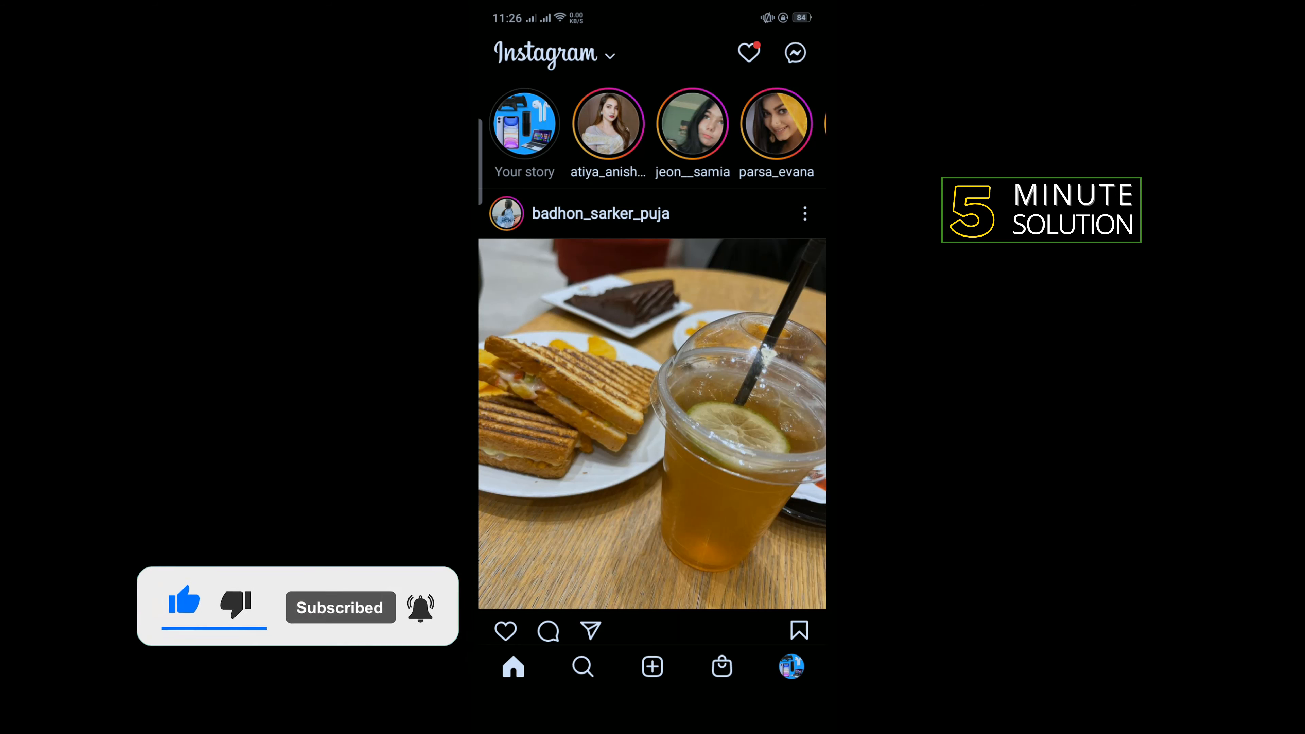
pyautogui.click(651, 666)
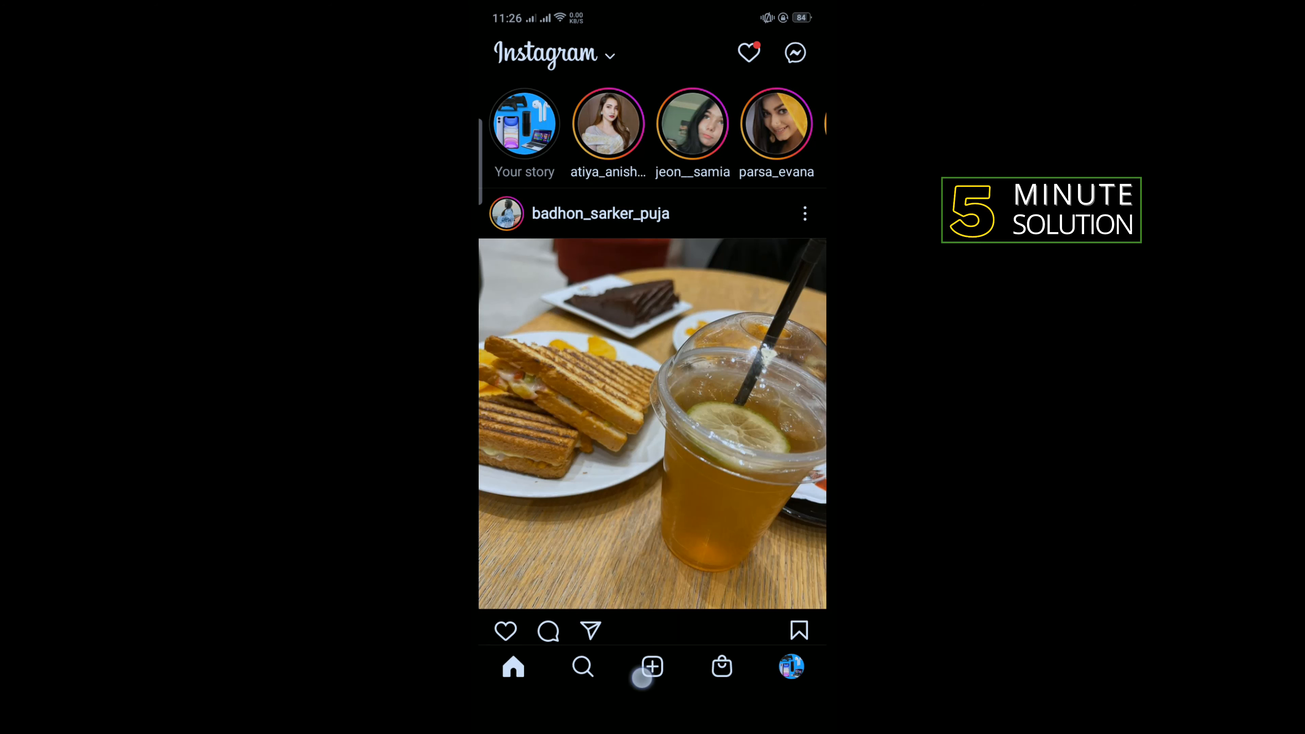
pyautogui.click(652, 666)
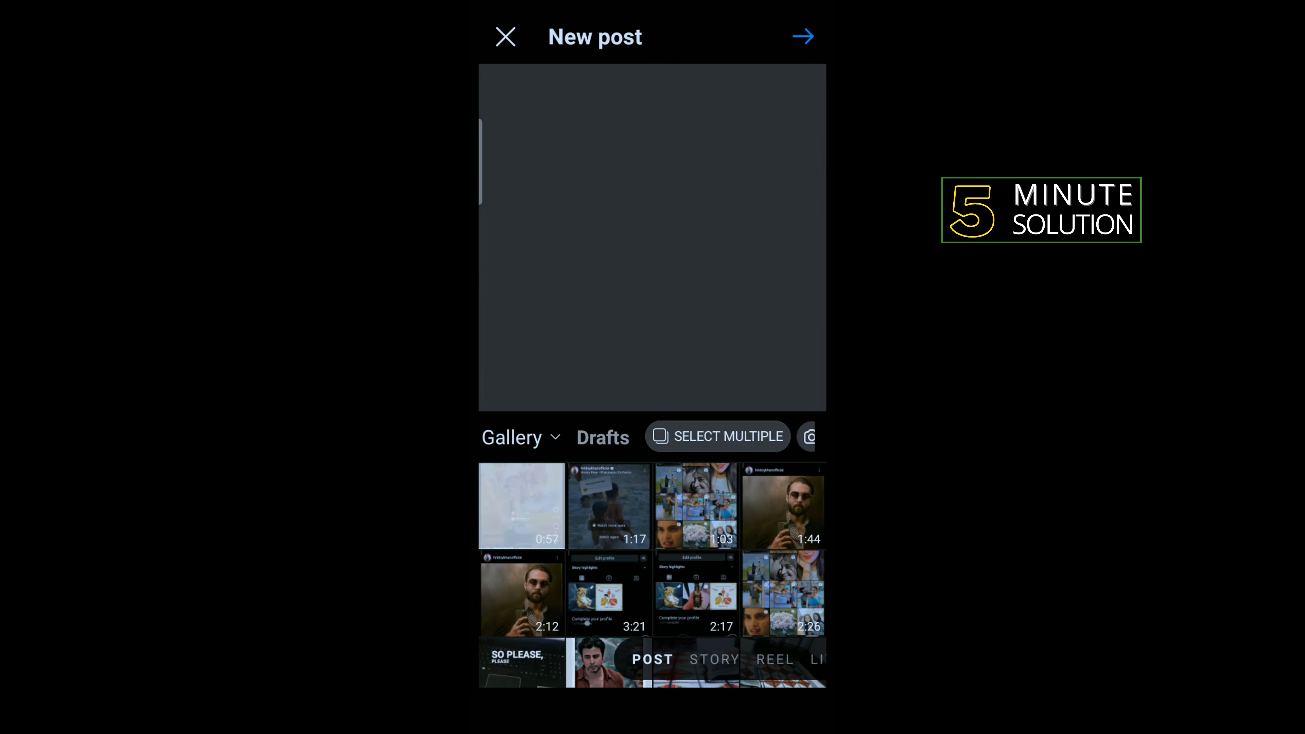
pyautogui.click(774, 659)
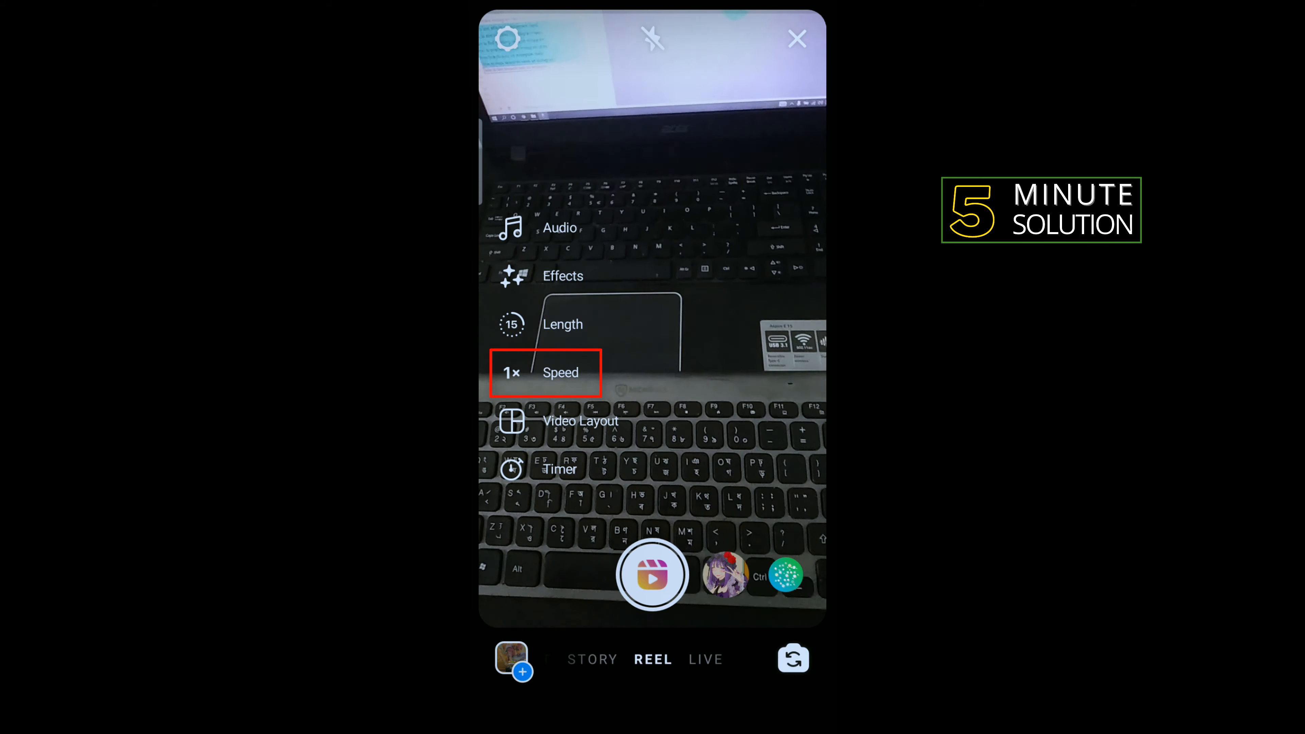
# Step: Set recording speed to 3x, record a short clip, and stop to reach the edit screen with Next
pyautogui.click(545, 372)
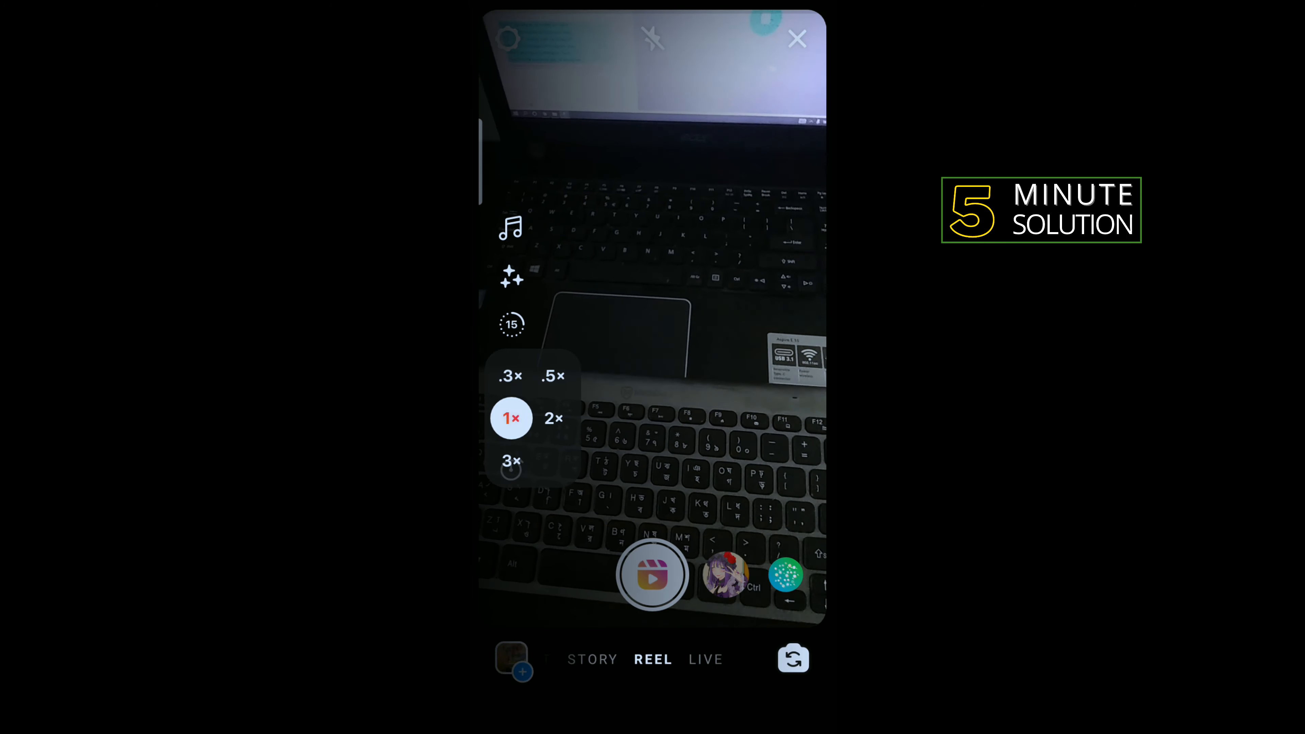
pyautogui.click(512, 460)
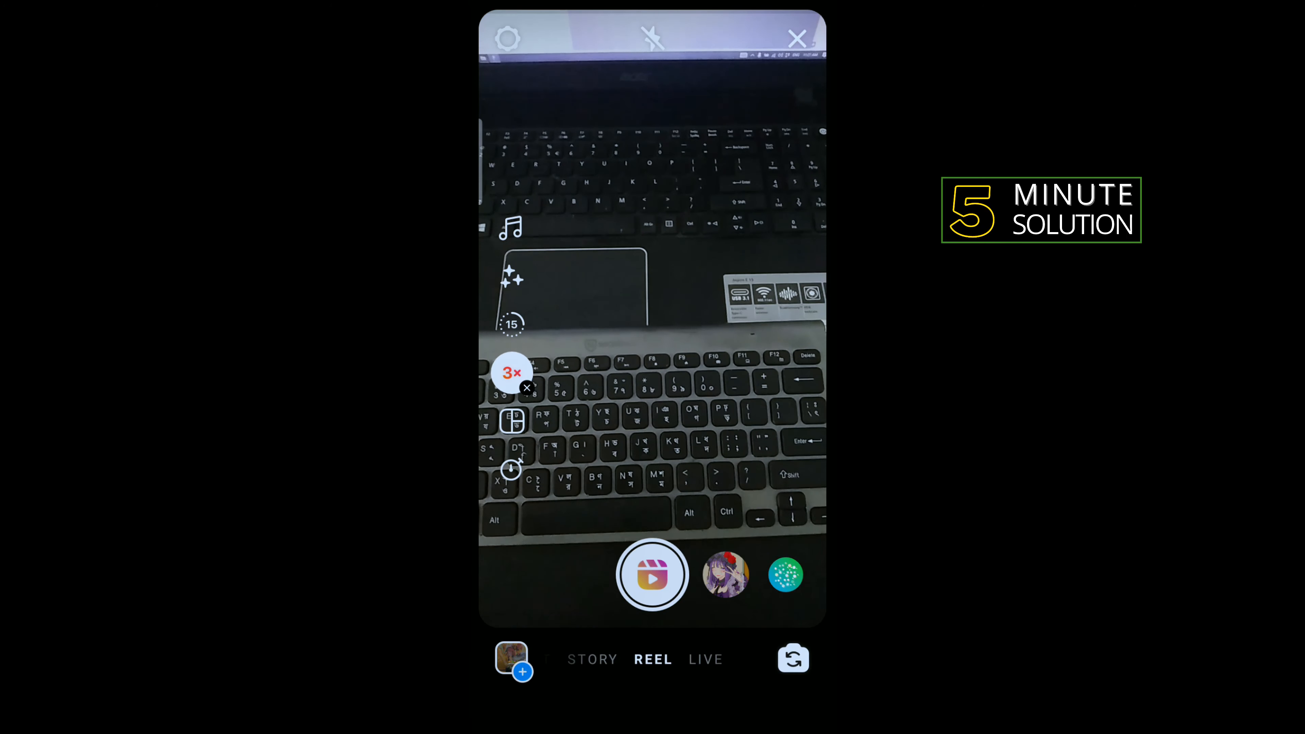
pyautogui.click(653, 574)
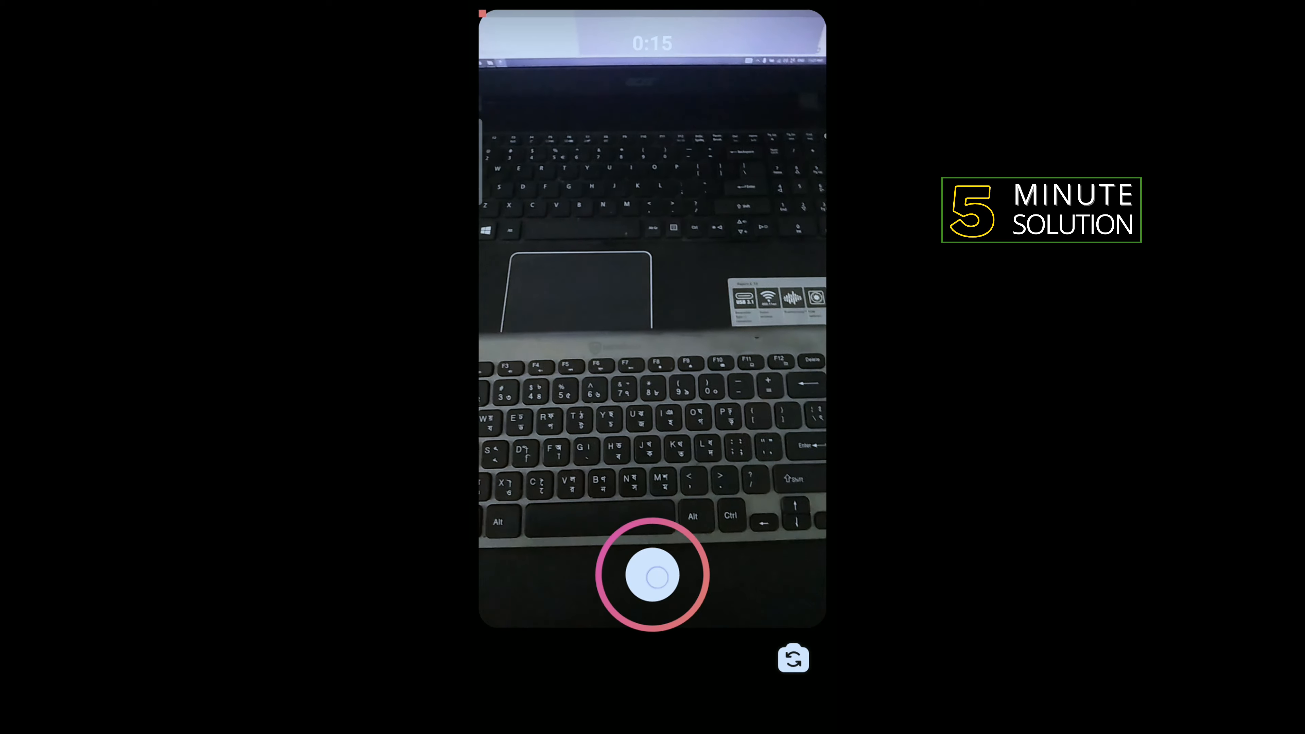
pyautogui.click(651, 575)
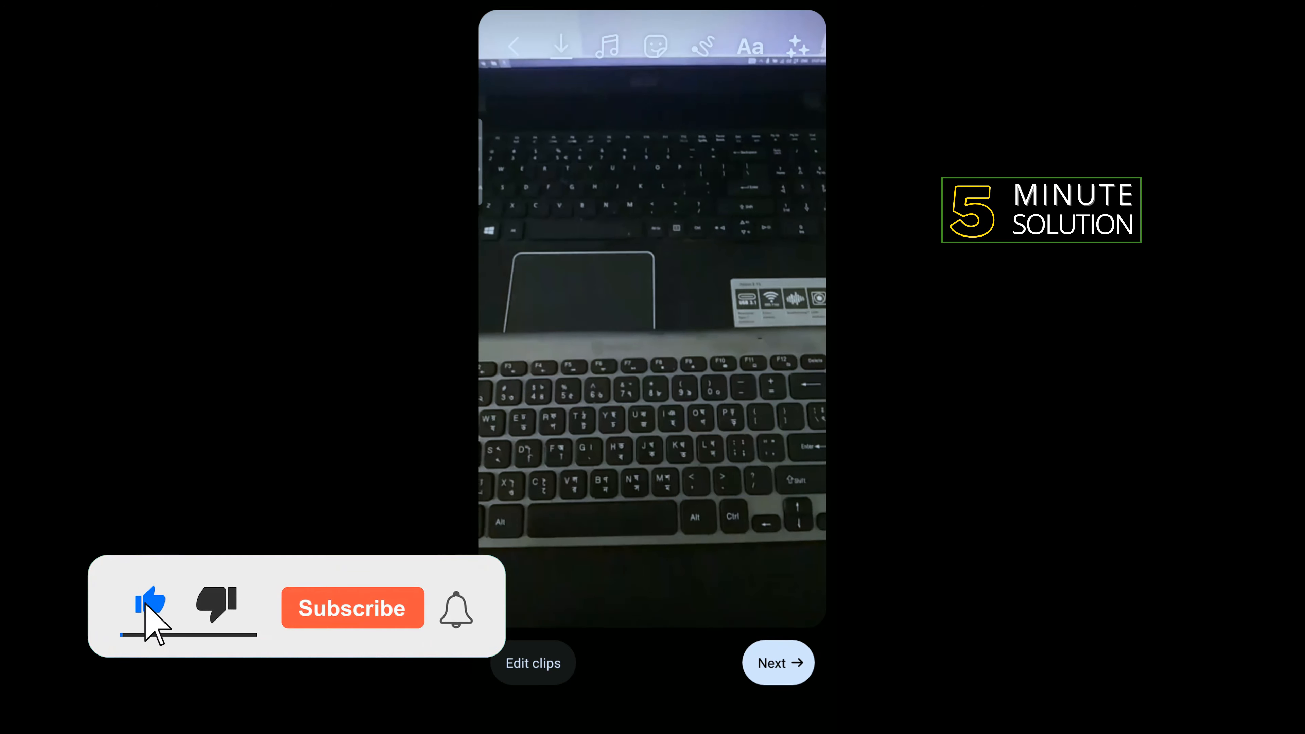
pyautogui.click(352, 608)
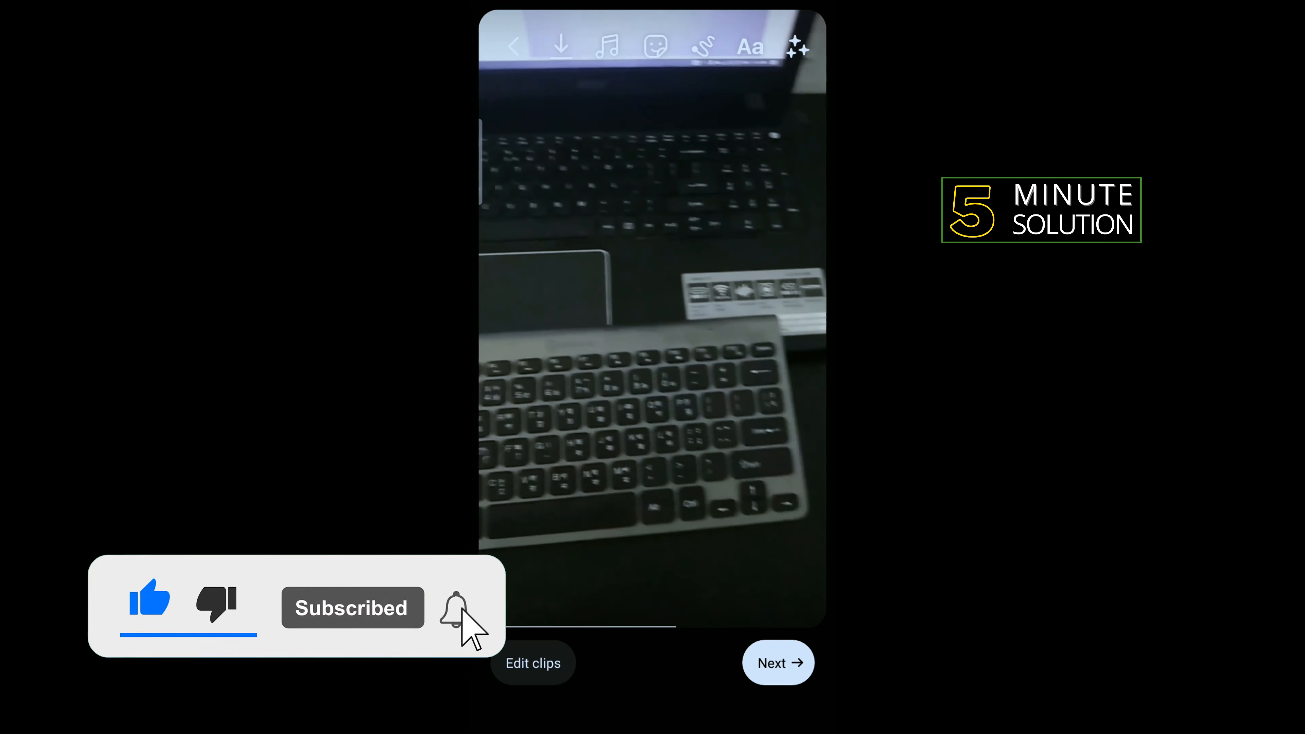